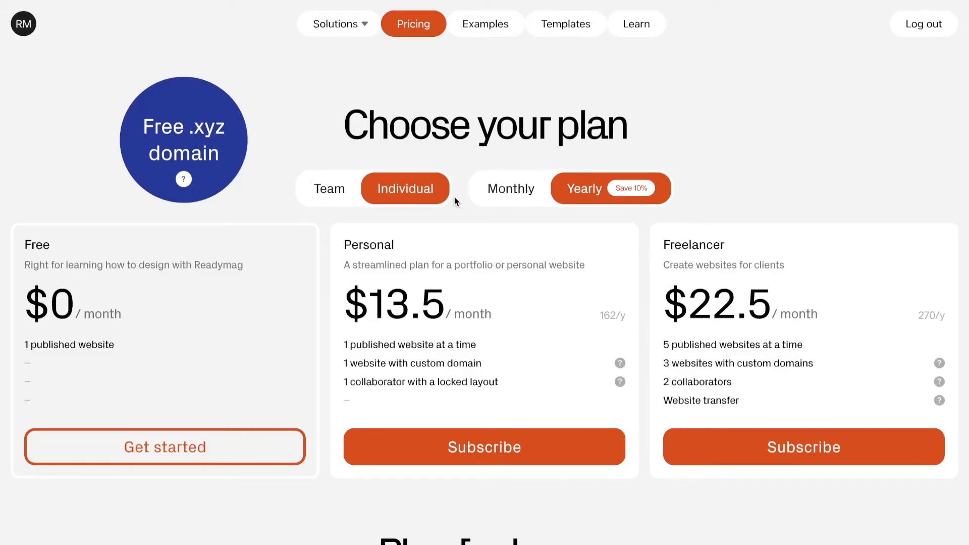
# Search availability of the-ethical-issue.com through the iwantmyname partner registrar
pyautogui.scroll(-3)
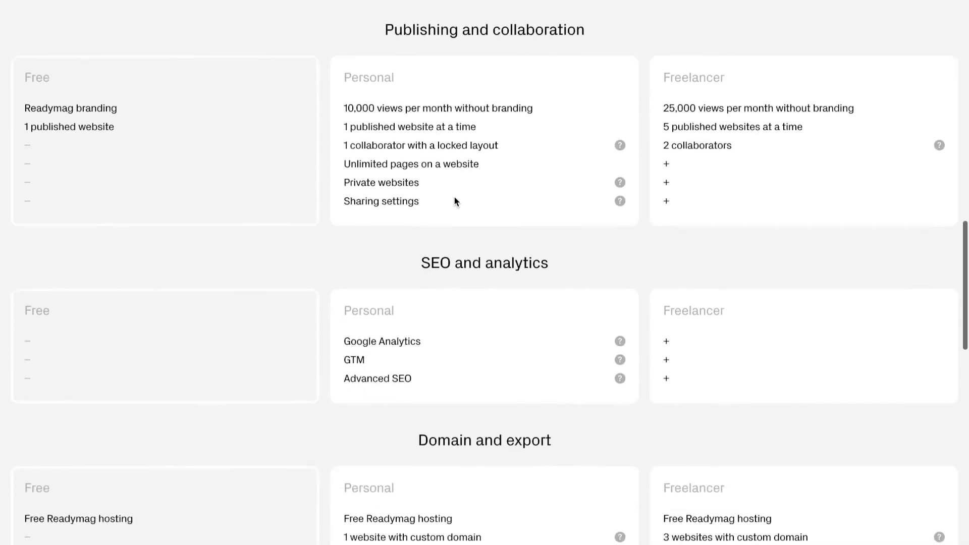
pyautogui.scroll(-3)
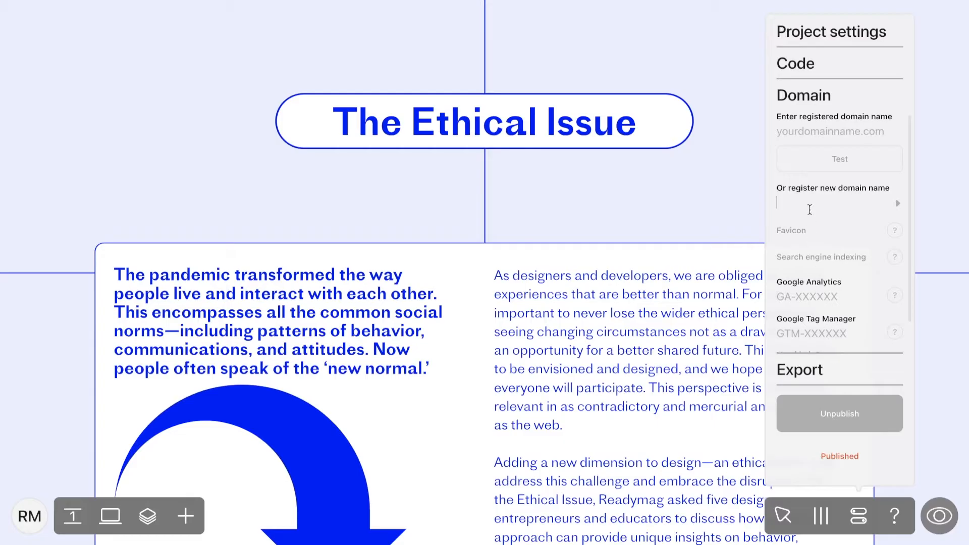
pyautogui.write('the-ethical-issu')
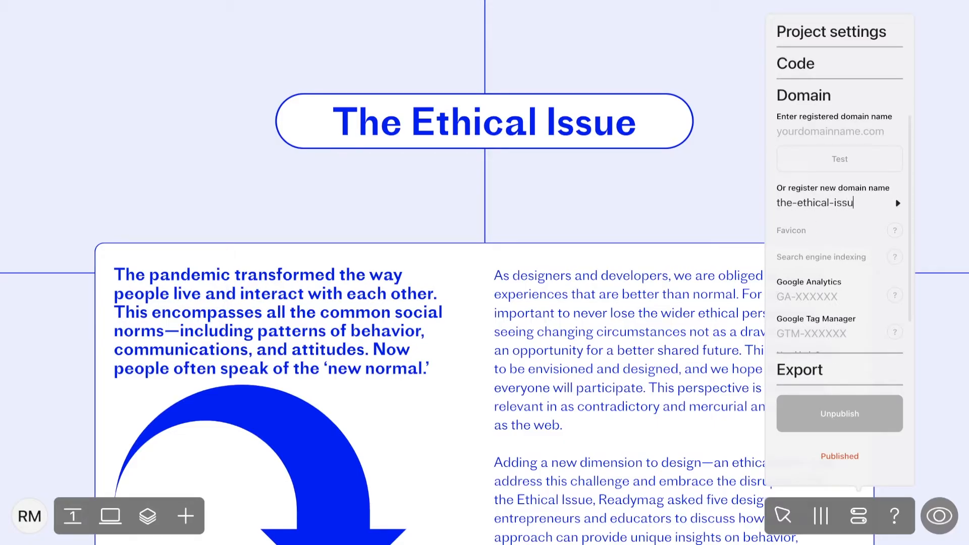
pyautogui.click(895, 202)
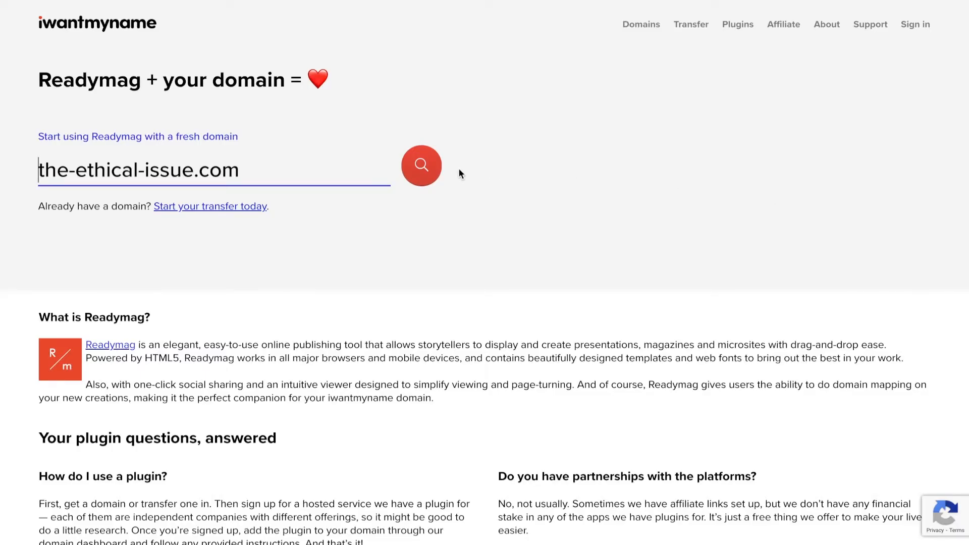
pyautogui.click(421, 166)
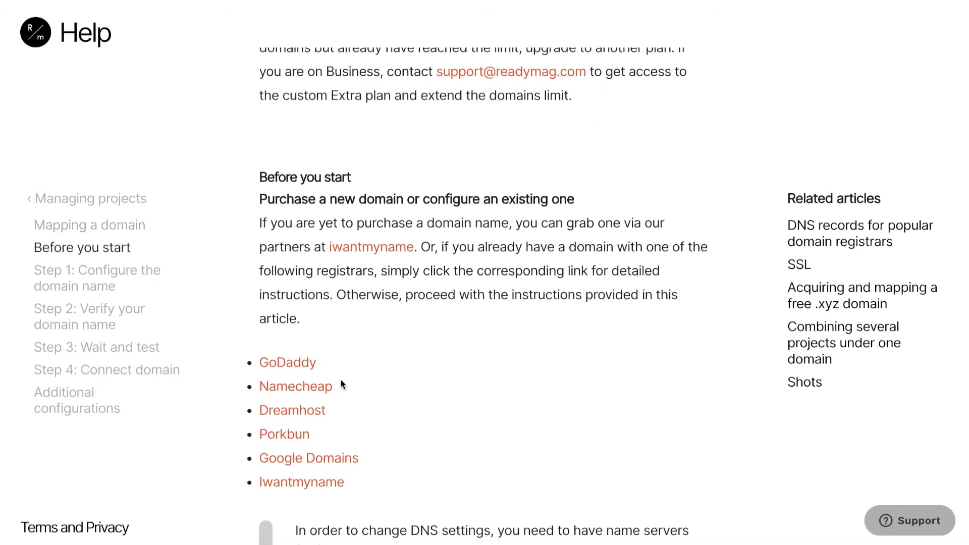
pyautogui.moveTo(362, 453)
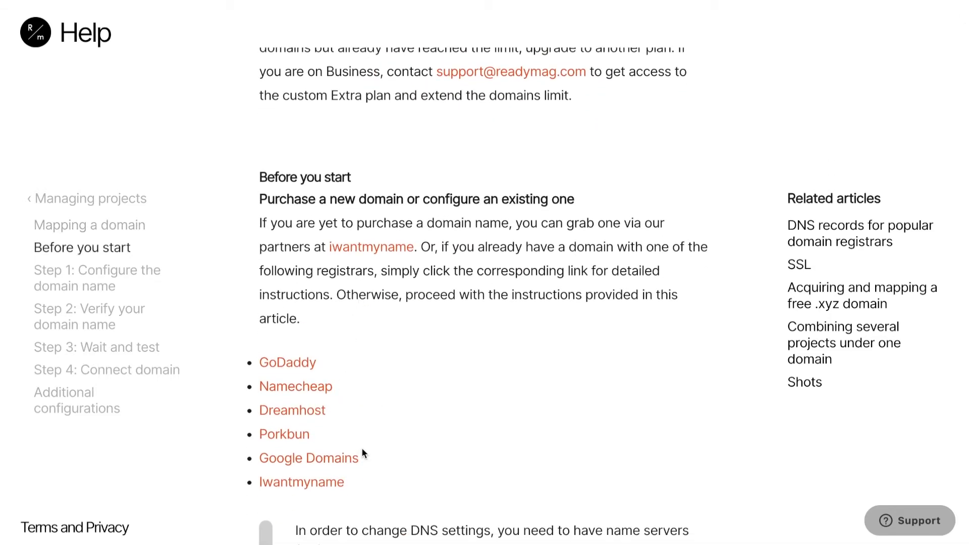
pyautogui.moveTo(374, 488)
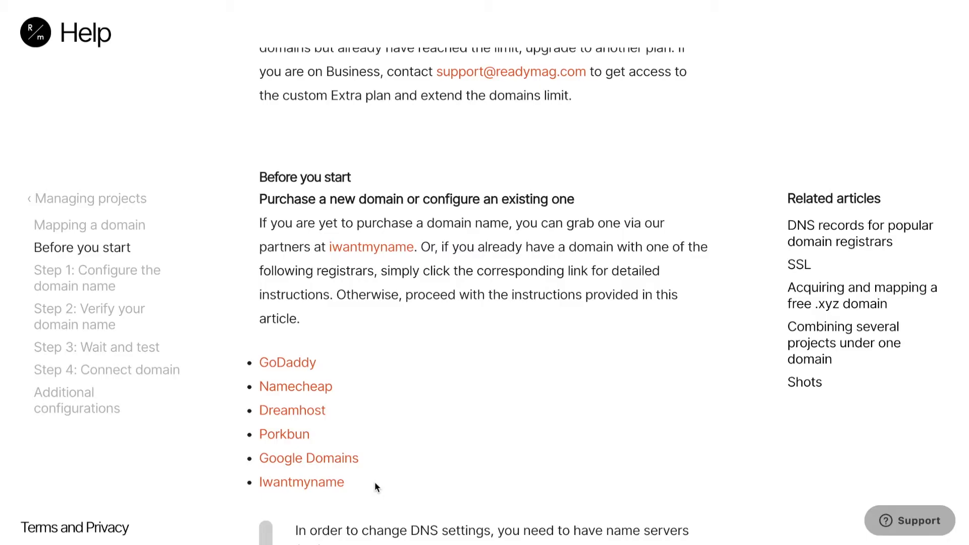
# Scroll the domain-mapping article to Step 1's A-record settings (@, A, 54.194.41.141)
pyautogui.scroll(-3)
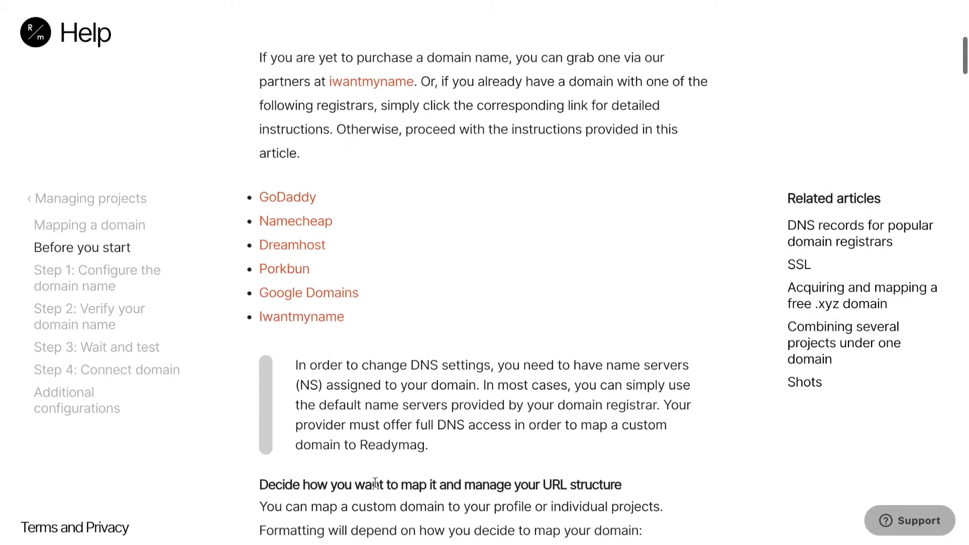
pyautogui.scroll(-3)
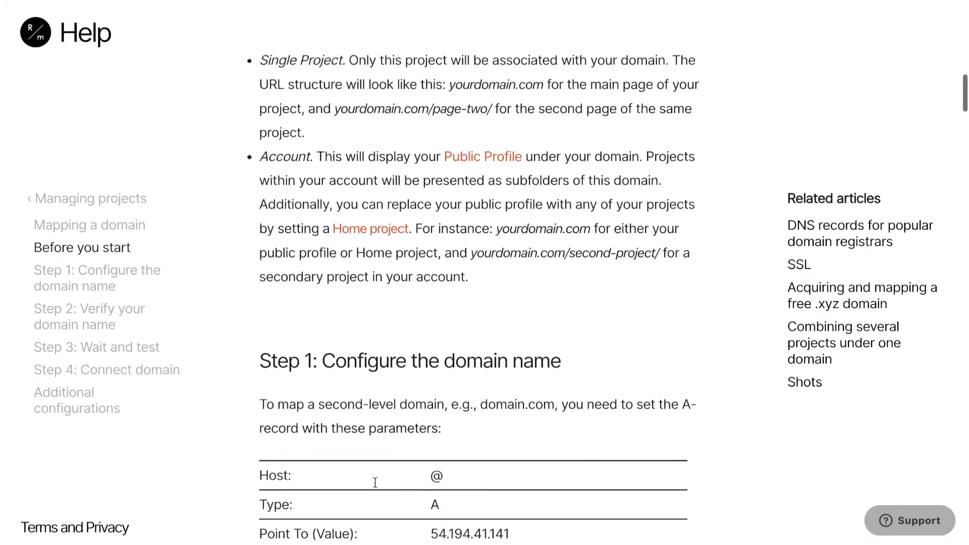
pyautogui.scroll(-3)
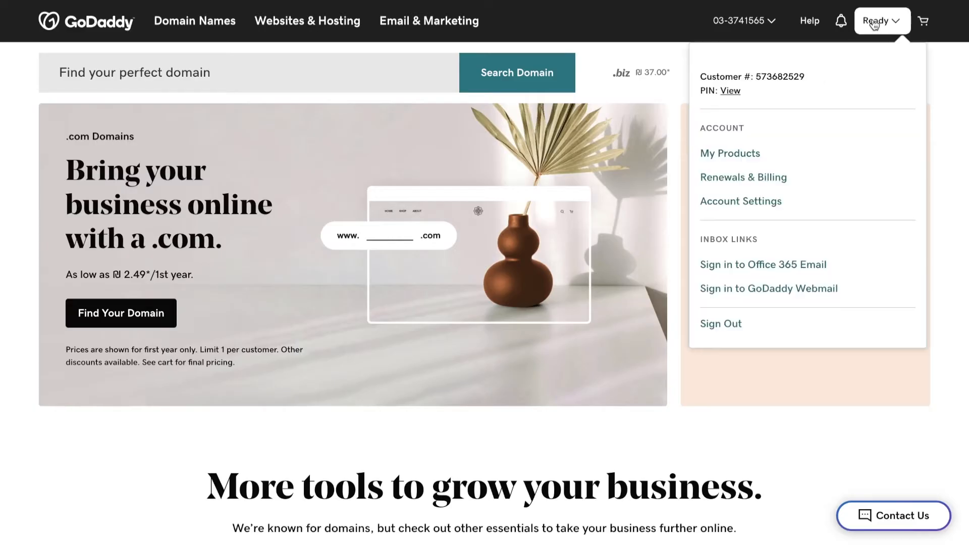
# Reach DNS Management for the-ethical-issue.com via the account menu's My Products
pyautogui.click(729, 153)
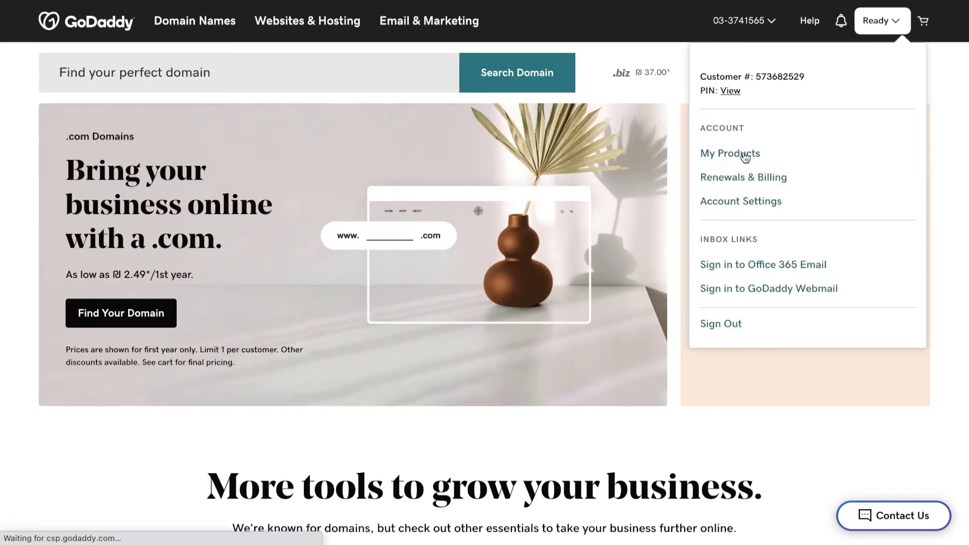
pyautogui.click(729, 154)
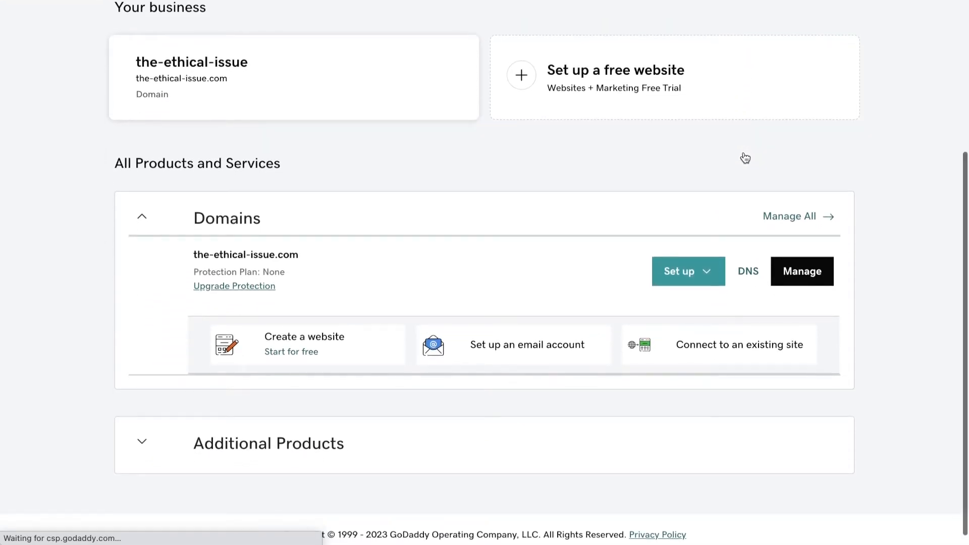
pyautogui.click(747, 270)
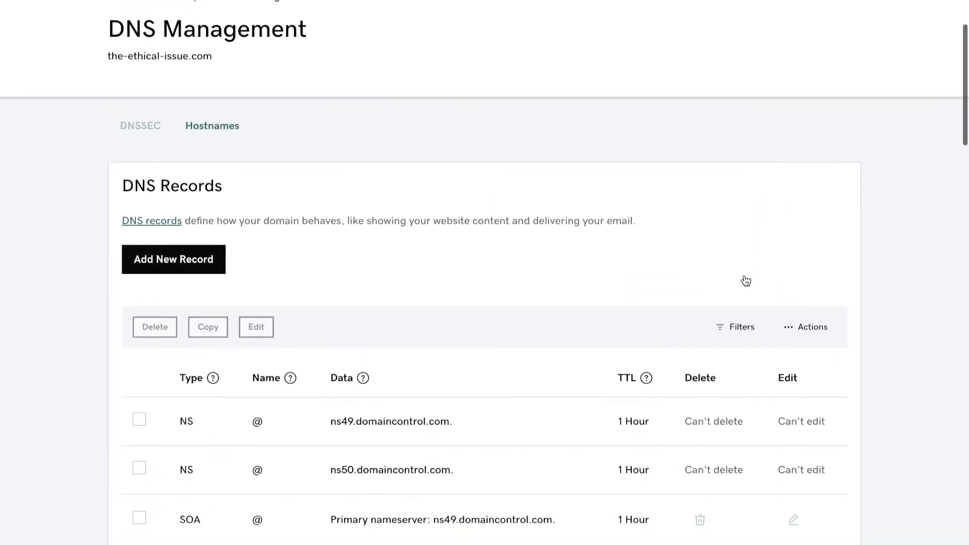
# Add and save an A record for @ pointing to 54.194.41.141
pyautogui.click(173, 259)
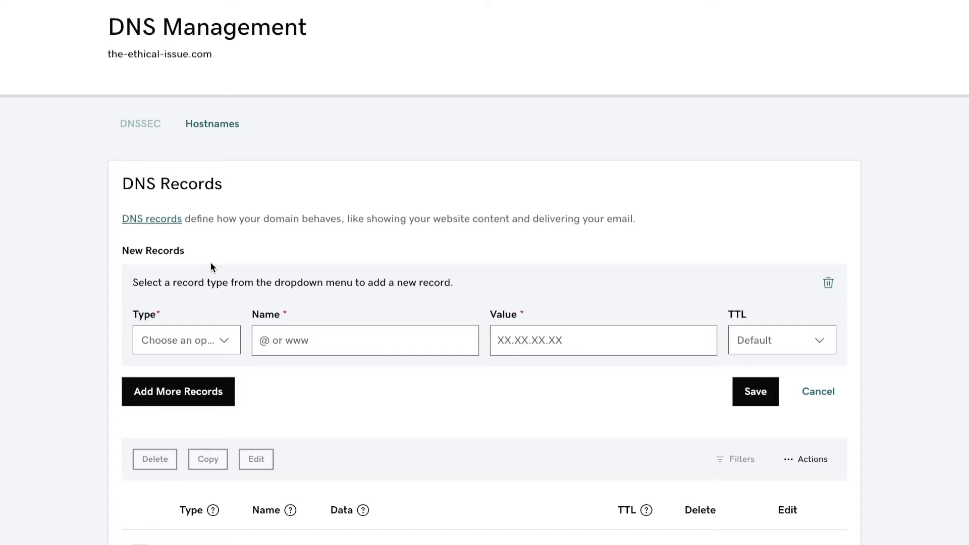
pyautogui.click(186, 341)
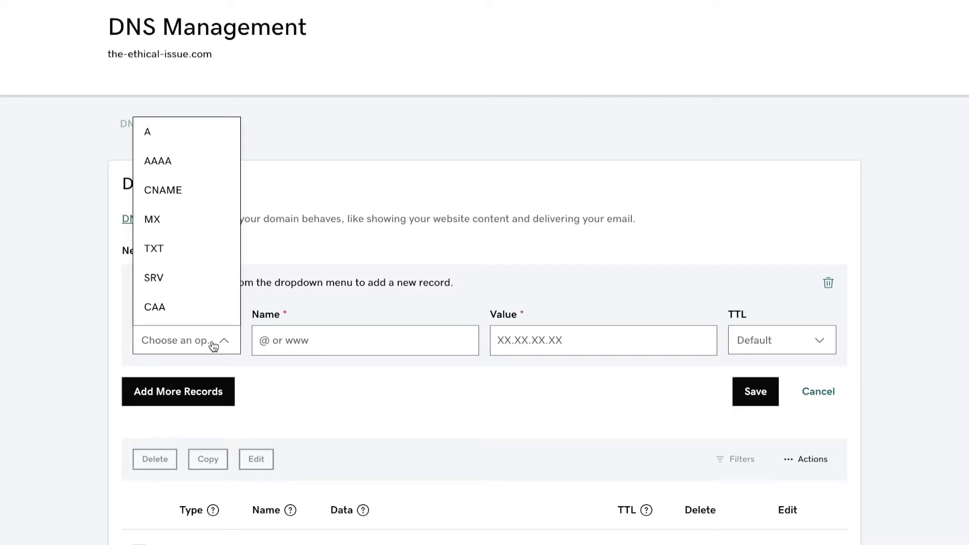
pyautogui.click(147, 131)
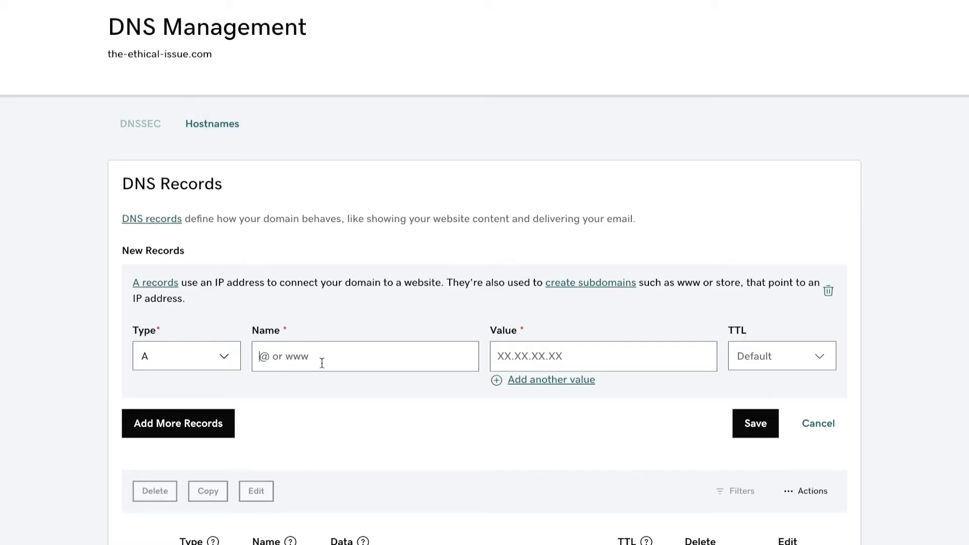
pyautogui.write('@')
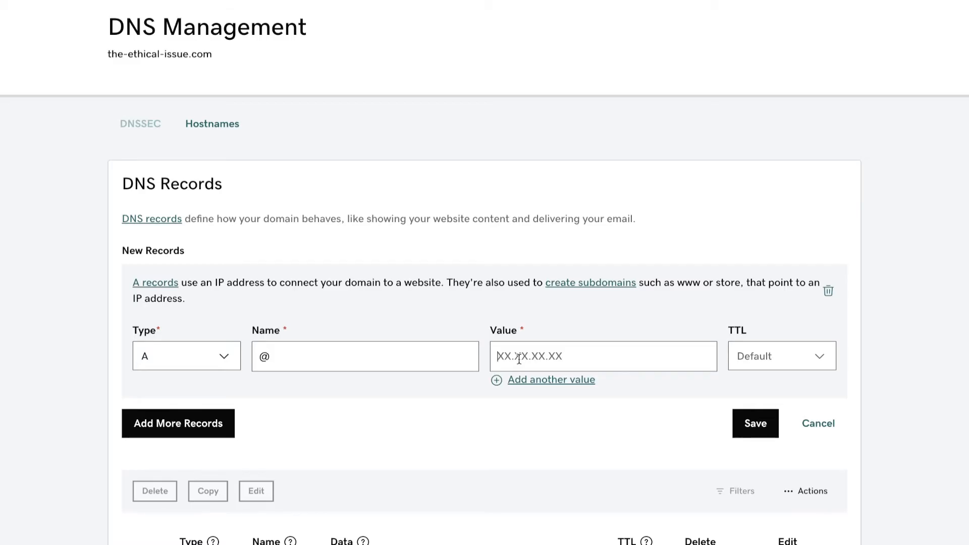
pyautogui.write('54.174.41.141')
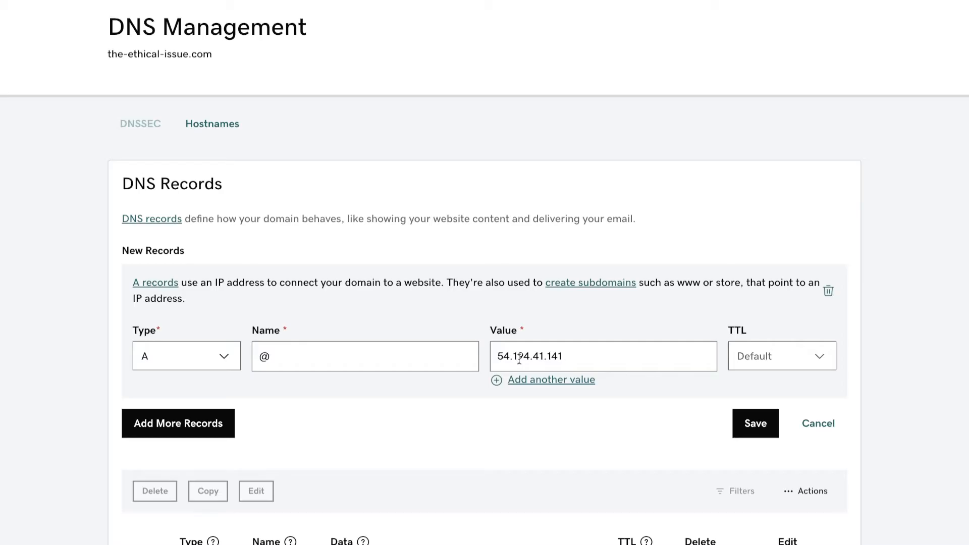
pyautogui.click(755, 424)
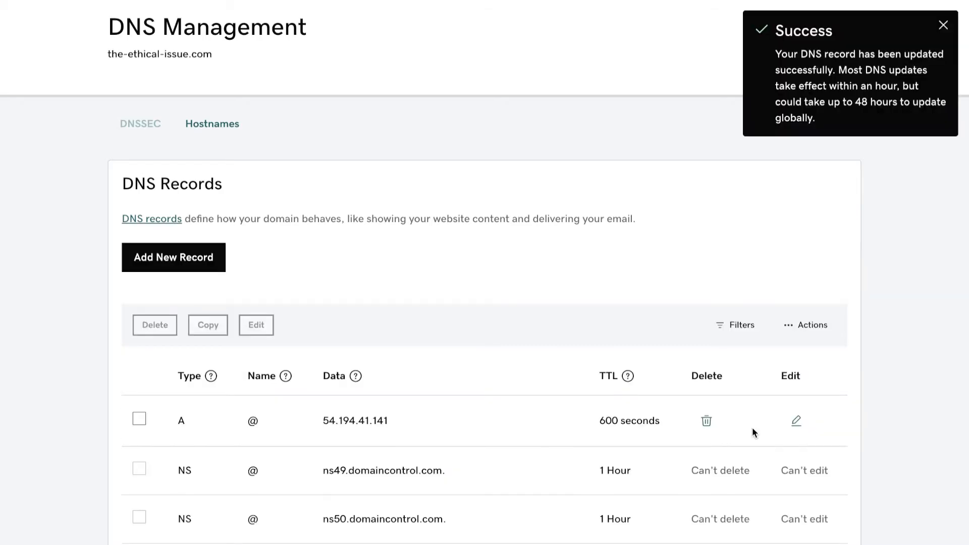
pyautogui.scroll(-3)
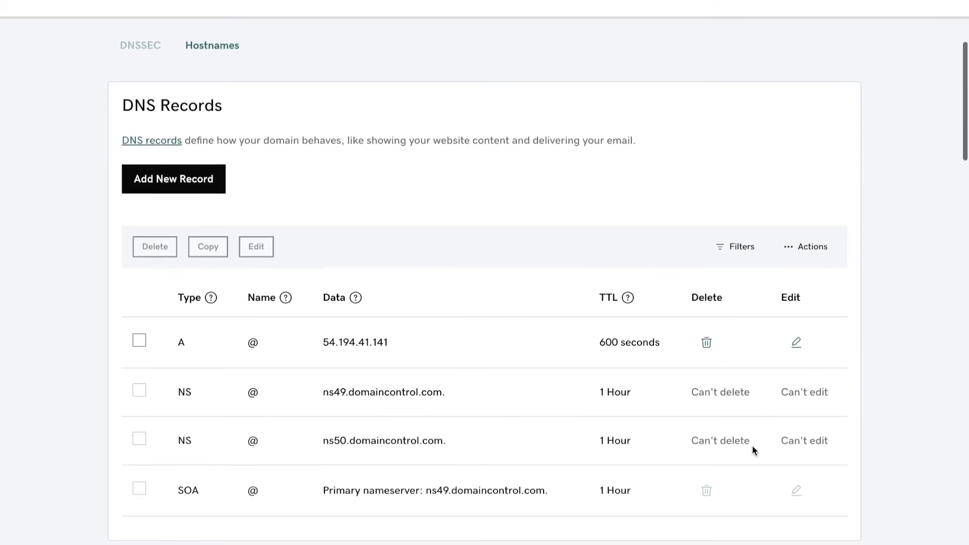
# Enter the-ethical-issue.com as the project's registered domain and run the connection test
pyautogui.scroll(-3)
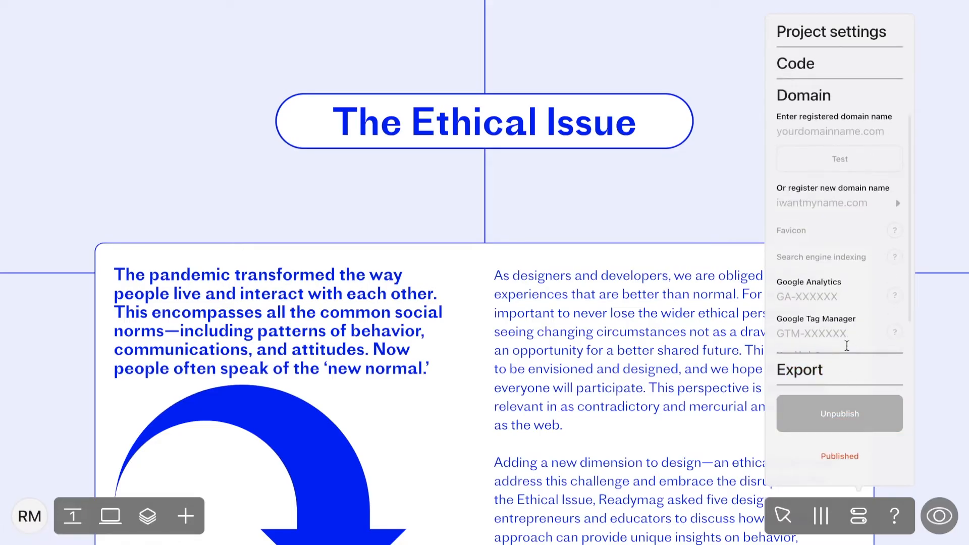
pyautogui.write('the-ethical-issue.com')
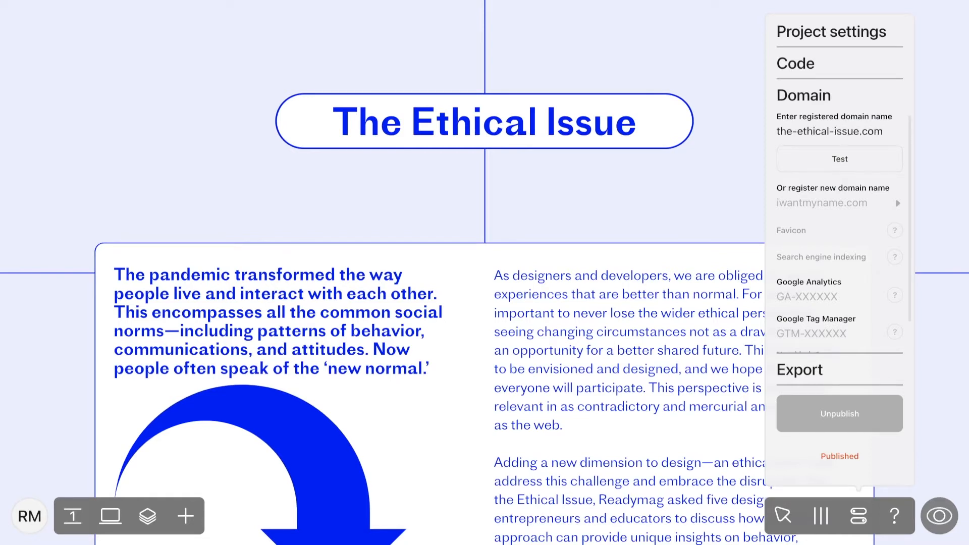
pyautogui.click(840, 159)
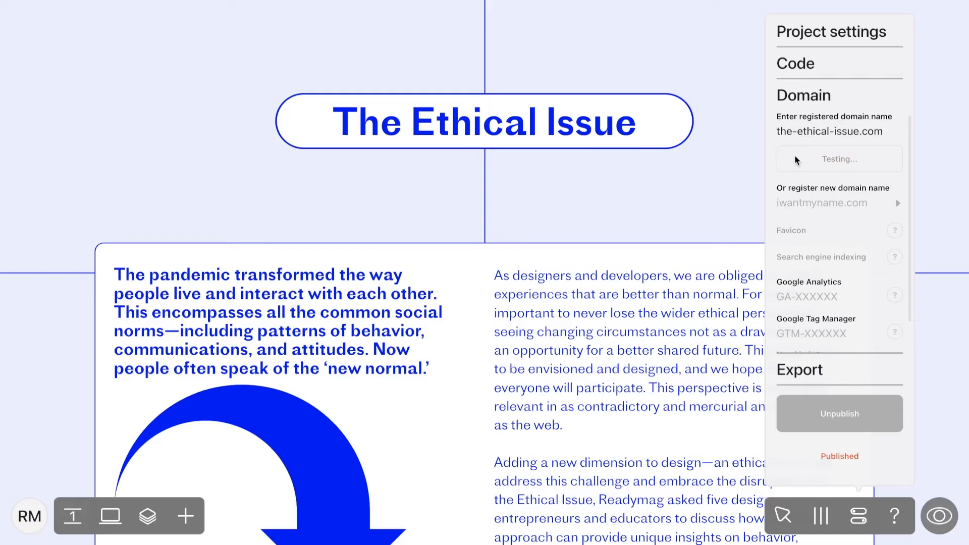
pyautogui.click(839, 159)
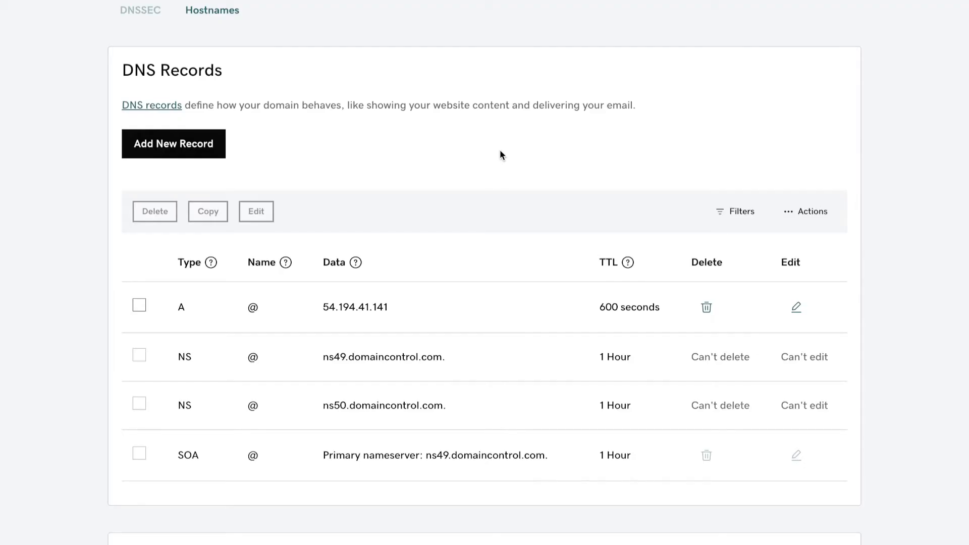
pyautogui.moveTo(236, 147)
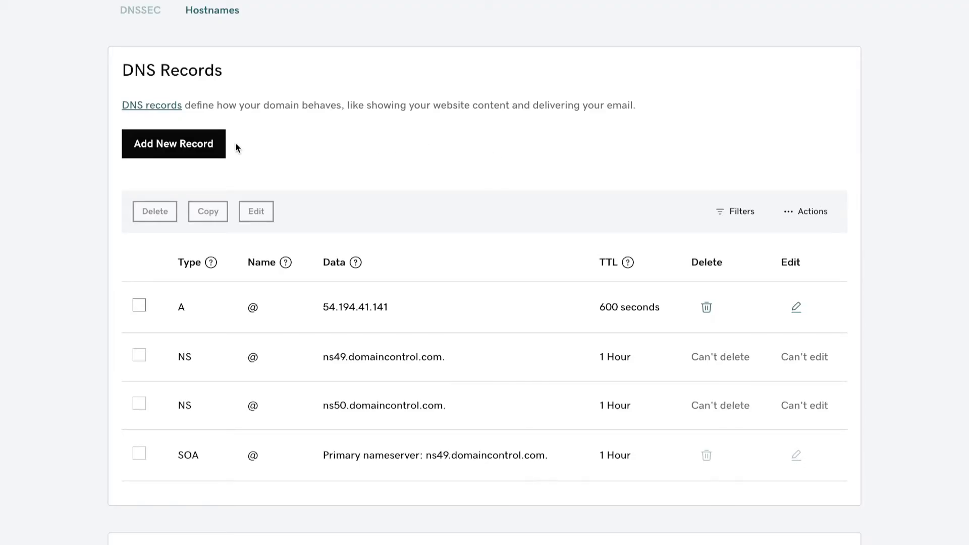
# Add and save a TXT record for @ with value rm_verify=238032be26
pyautogui.click(172, 143)
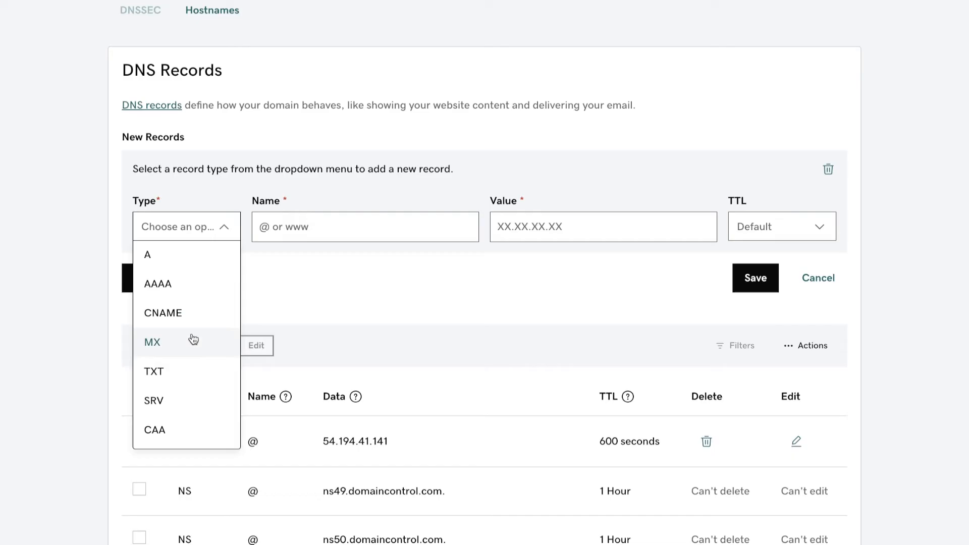
pyautogui.click(154, 371)
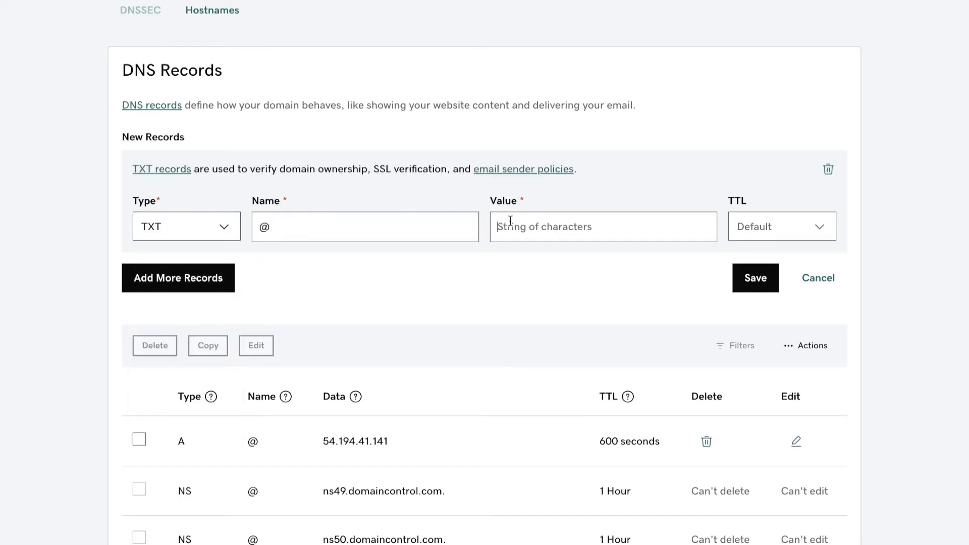
pyautogui.click(755, 278)
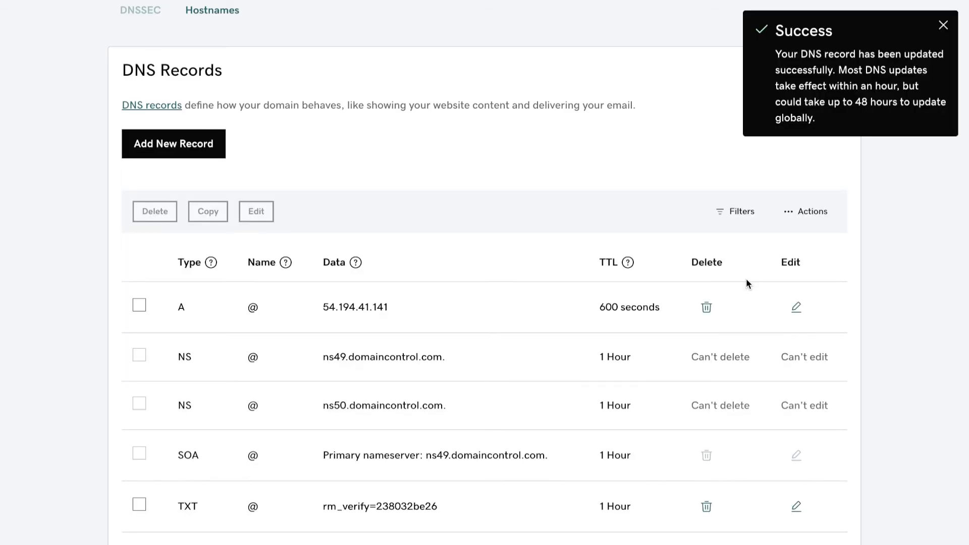
# Add and save a CNAME record www pointing to domains.readymag.com
pyautogui.click(172, 143)
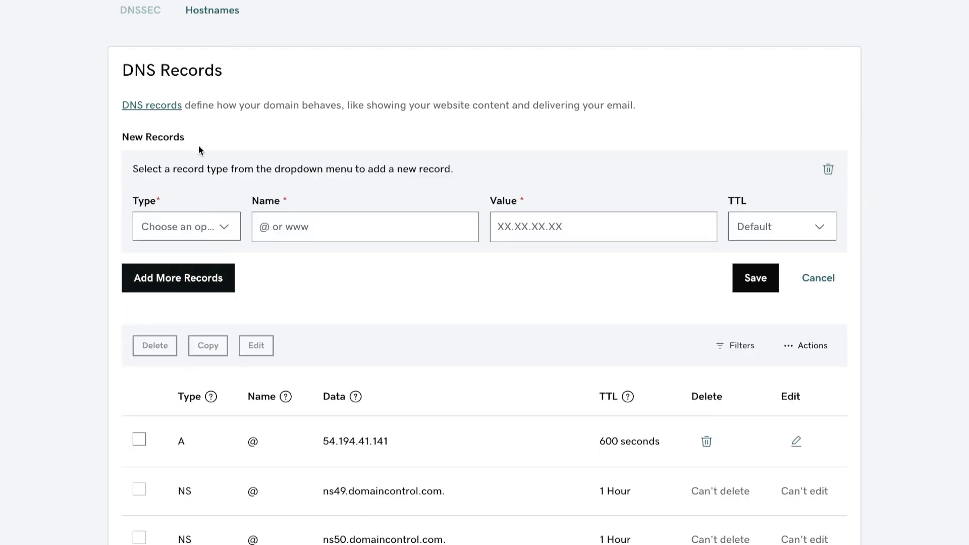
pyautogui.click(186, 226)
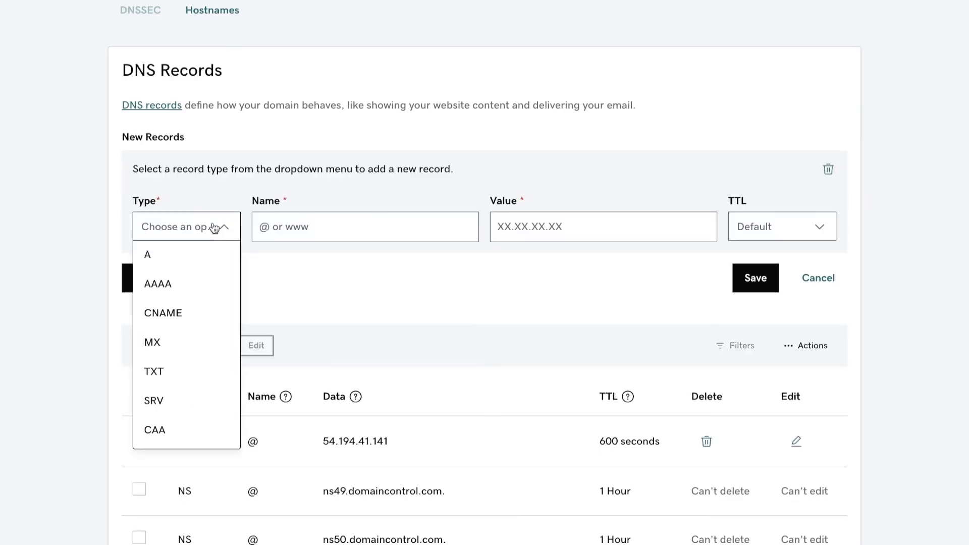
pyautogui.click(163, 313)
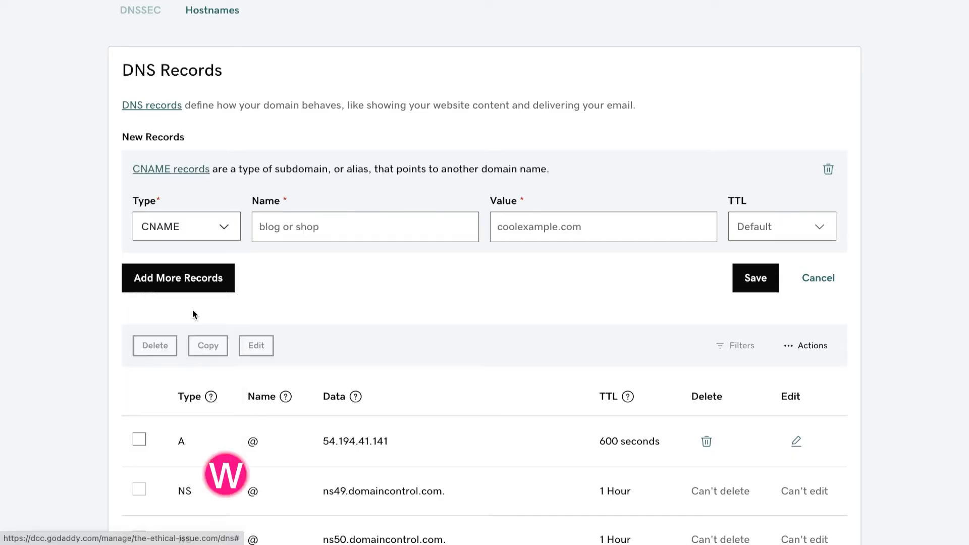
pyautogui.write('w')
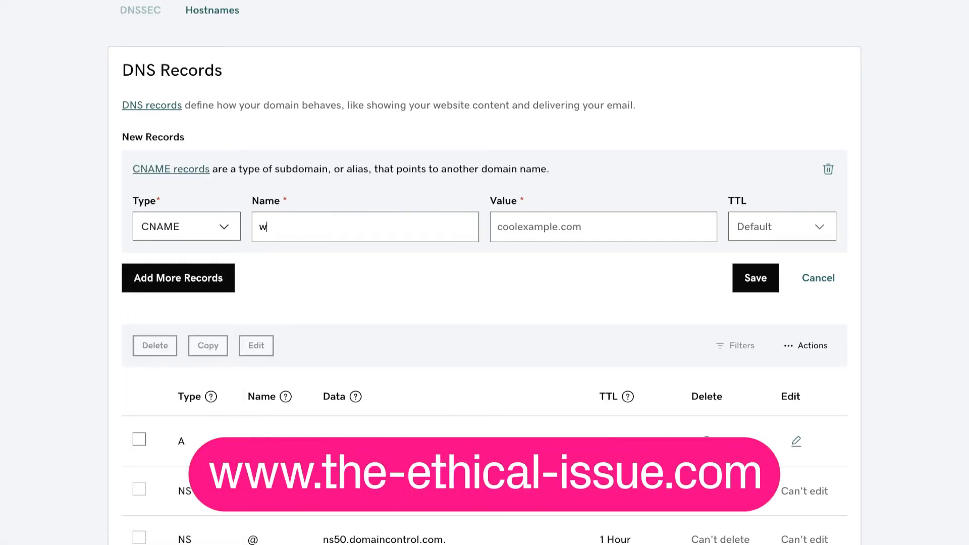
pyautogui.write('ww')
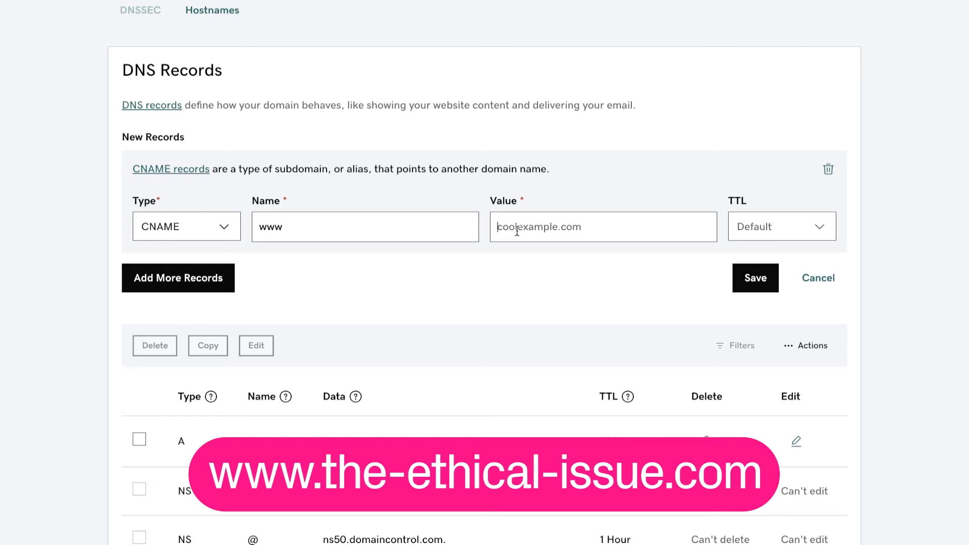
pyautogui.write('domains.')
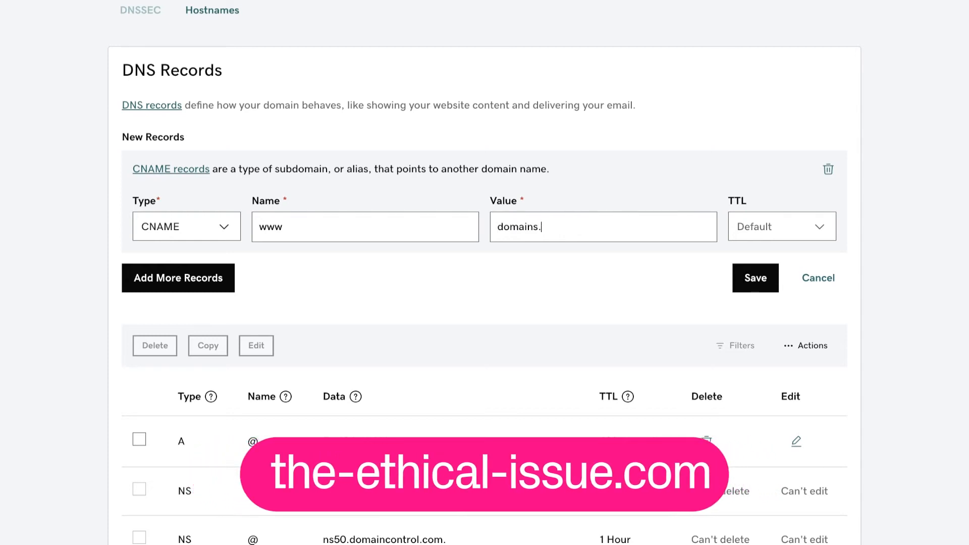
pyautogui.write('readymag.')
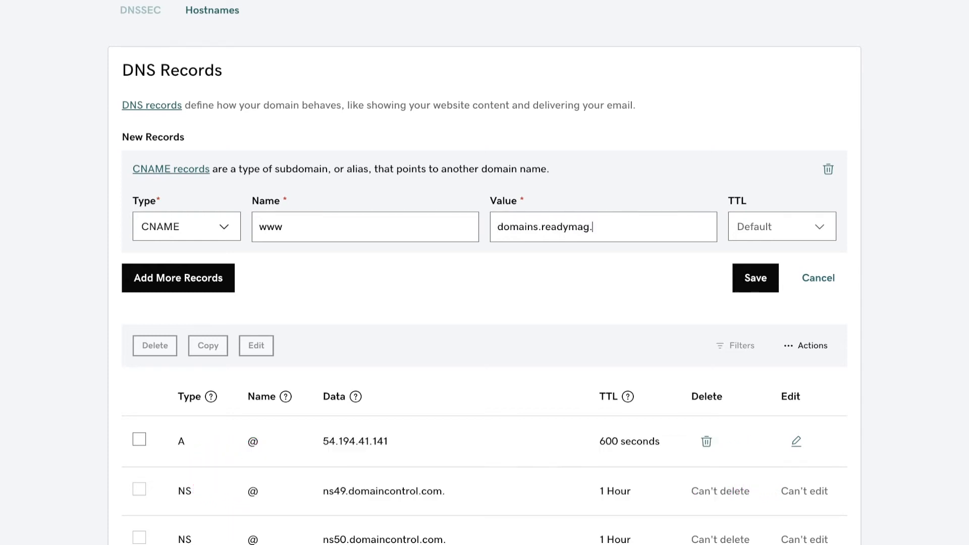
pyautogui.write('com')
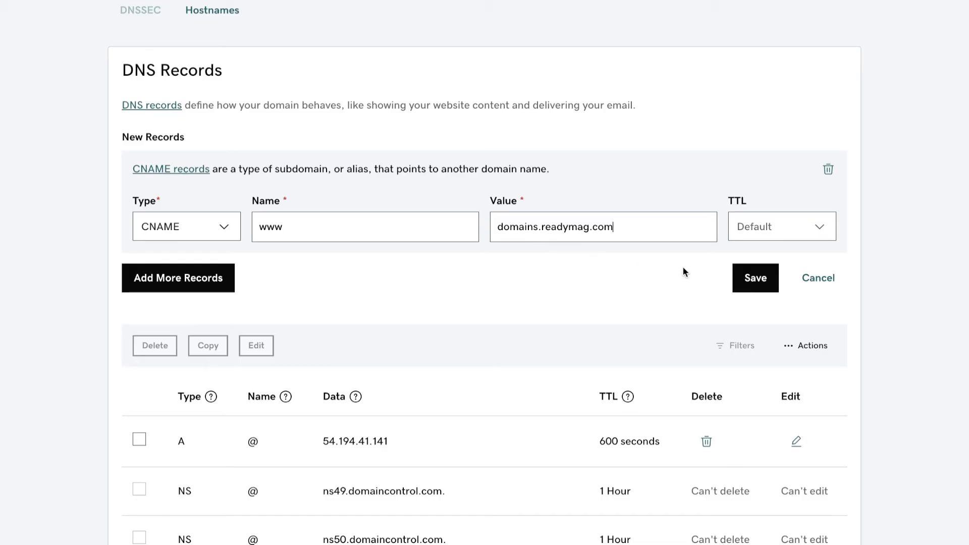
pyautogui.click(756, 278)
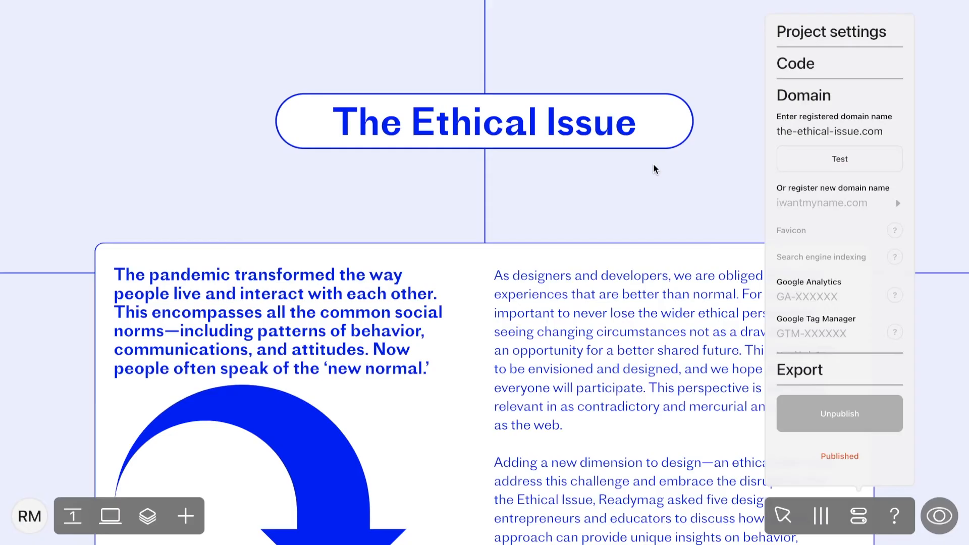
pyautogui.moveTo(690, 169)
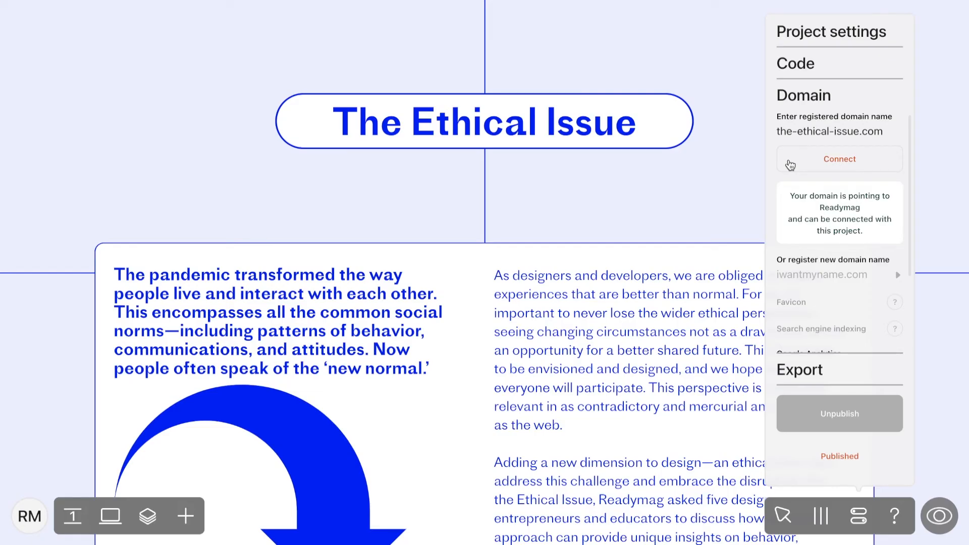
# Connect the-ethical-issue.com to The Ethical Issue project with SSL enabled
pyautogui.click(840, 158)
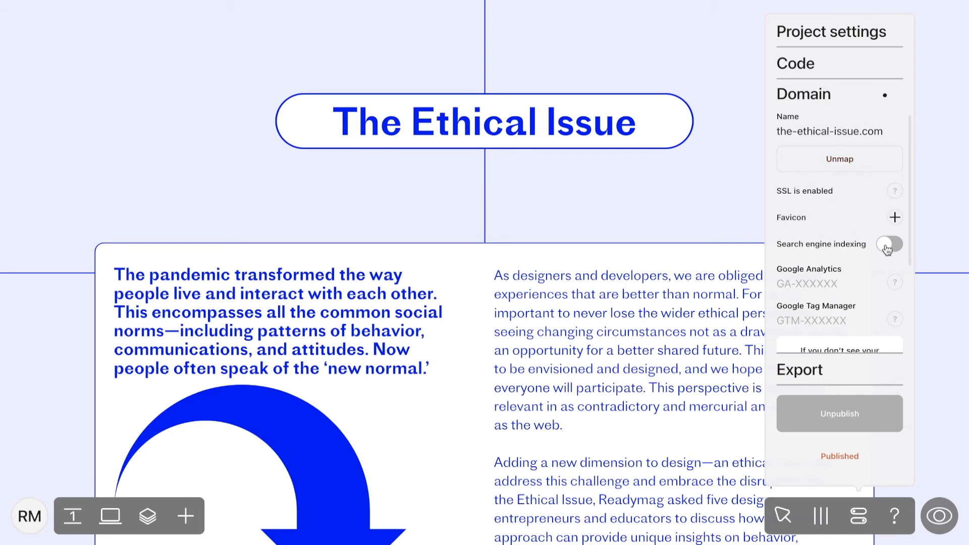
pyautogui.click(887, 244)
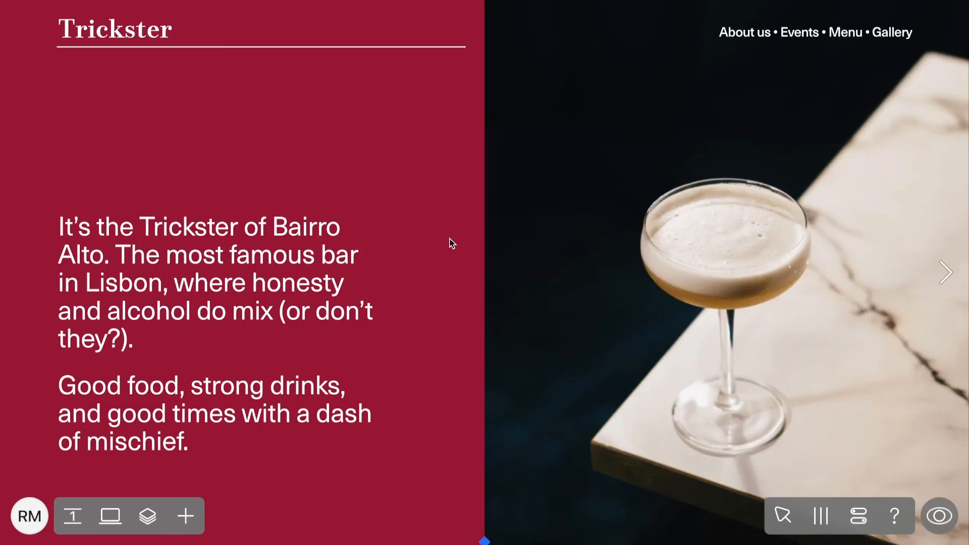
pyautogui.moveTo(612, 343)
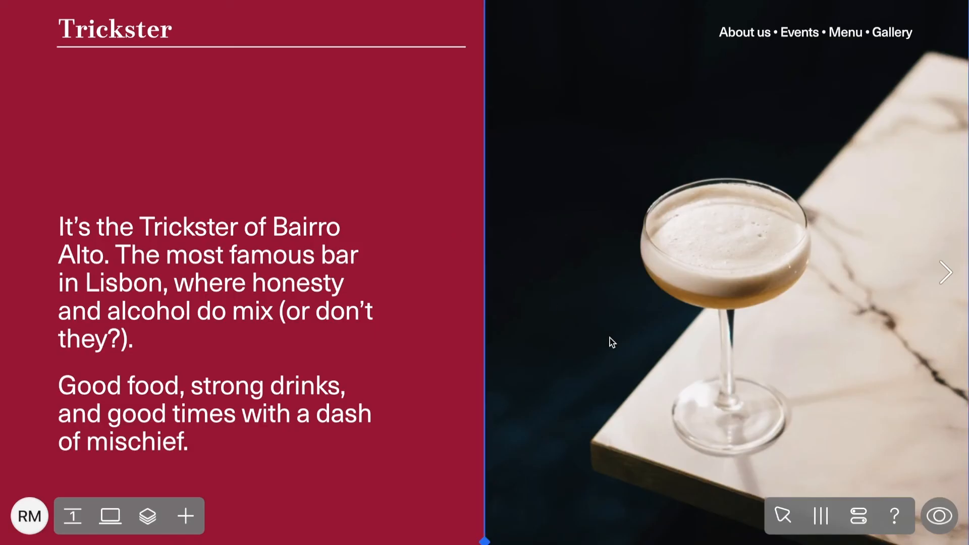
# Test the-ethical-issue.com in Trickster's domain settings and switch it from Intro to this project
pyautogui.click(859, 516)
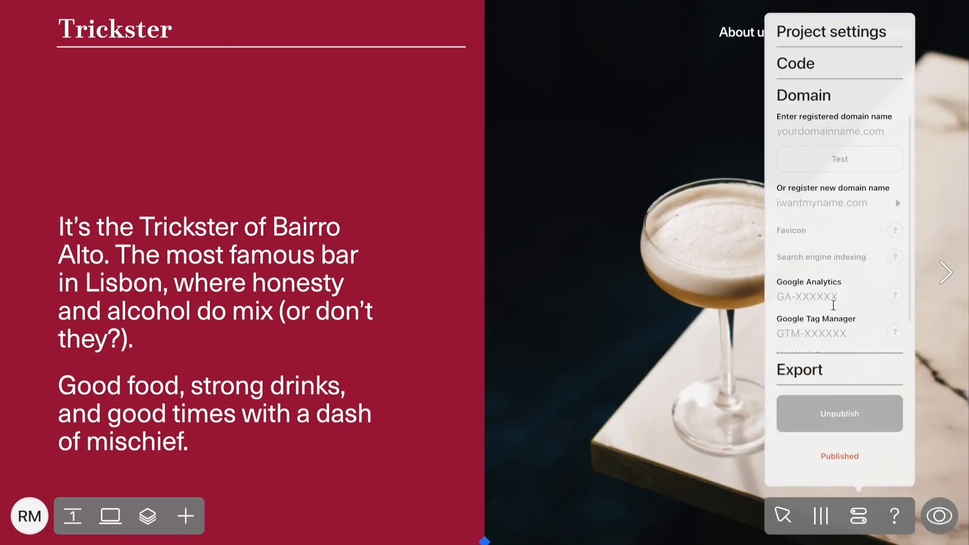
pyautogui.write('the-ethical-issue.com')
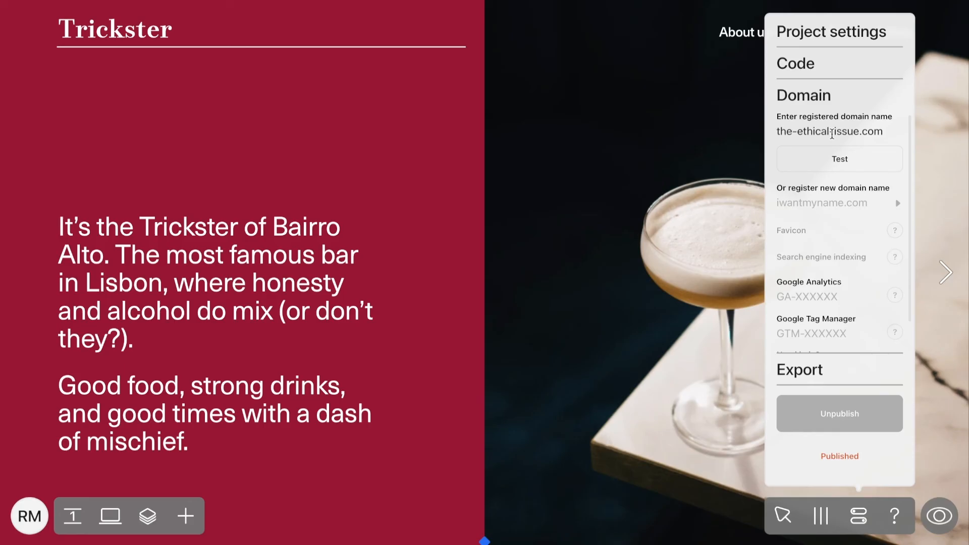
pyautogui.click(839, 159)
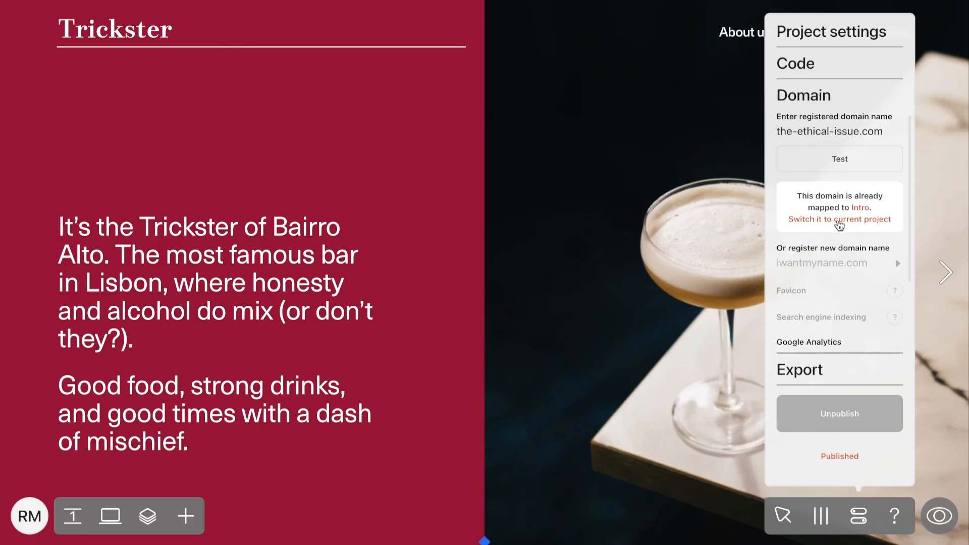
pyautogui.click(839, 219)
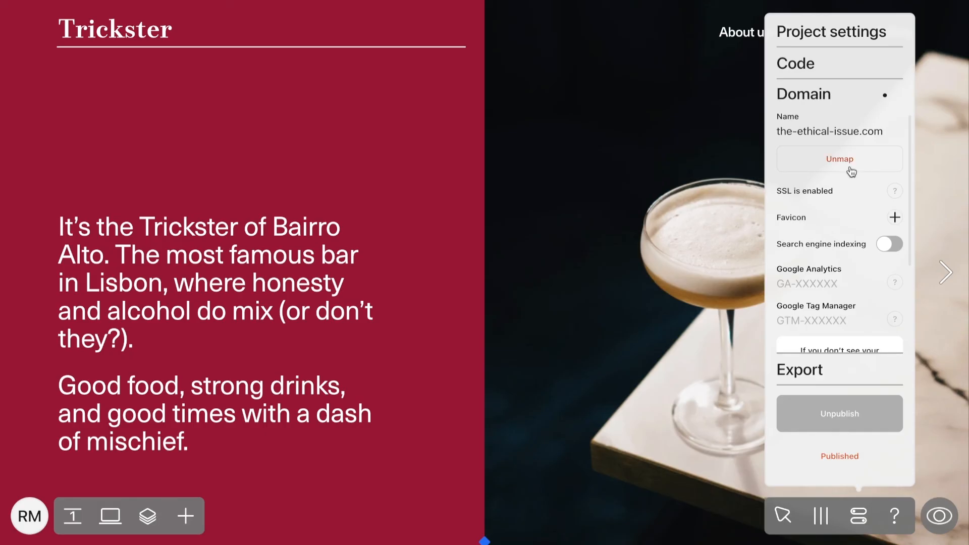
pyautogui.click(839, 159)
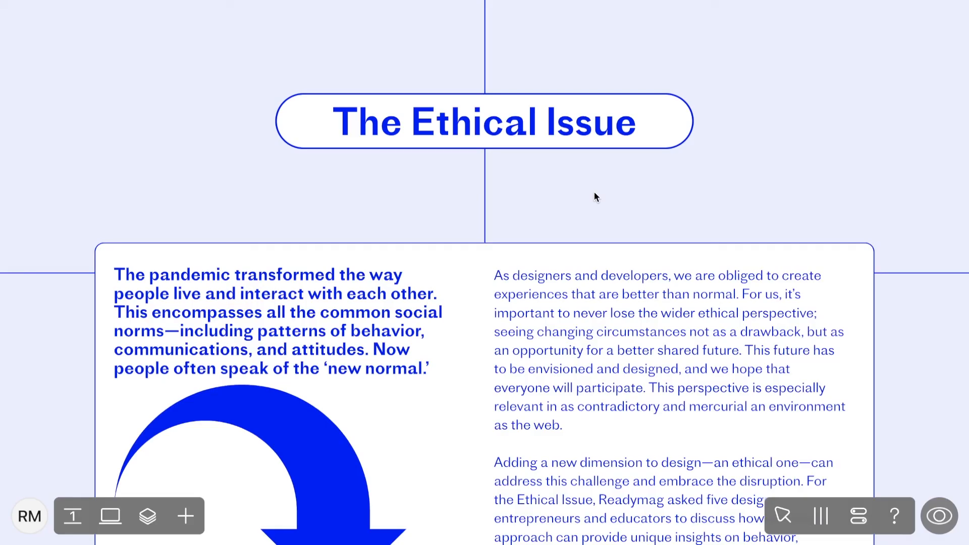
# Upload favicon.png as the project favicon and open the published site at the-ethical-issue.com
pyautogui.click(858, 516)
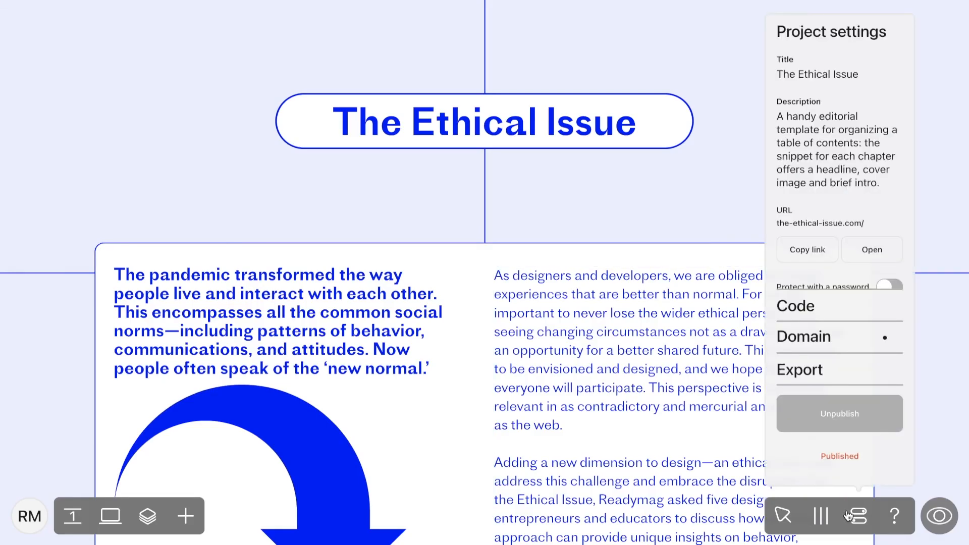
pyautogui.click(804, 337)
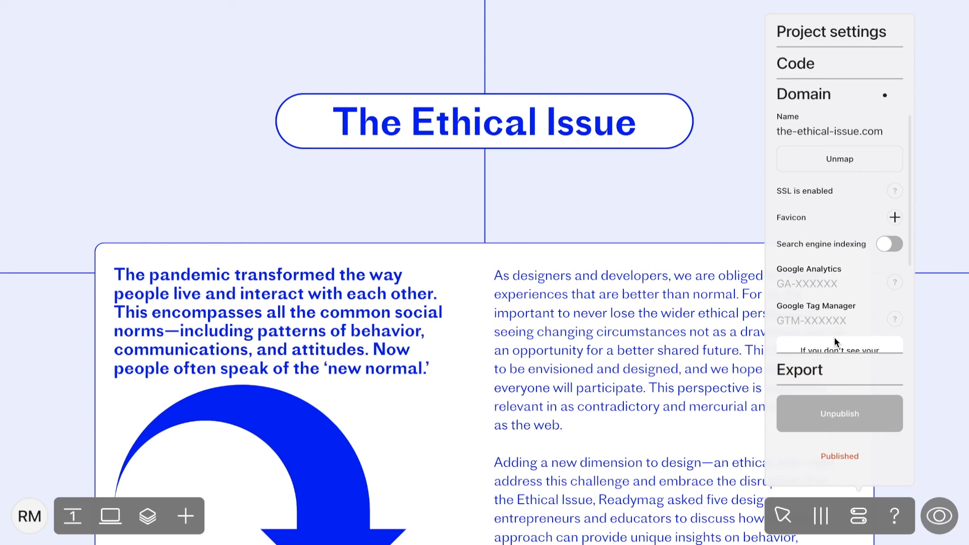
pyautogui.click(893, 217)
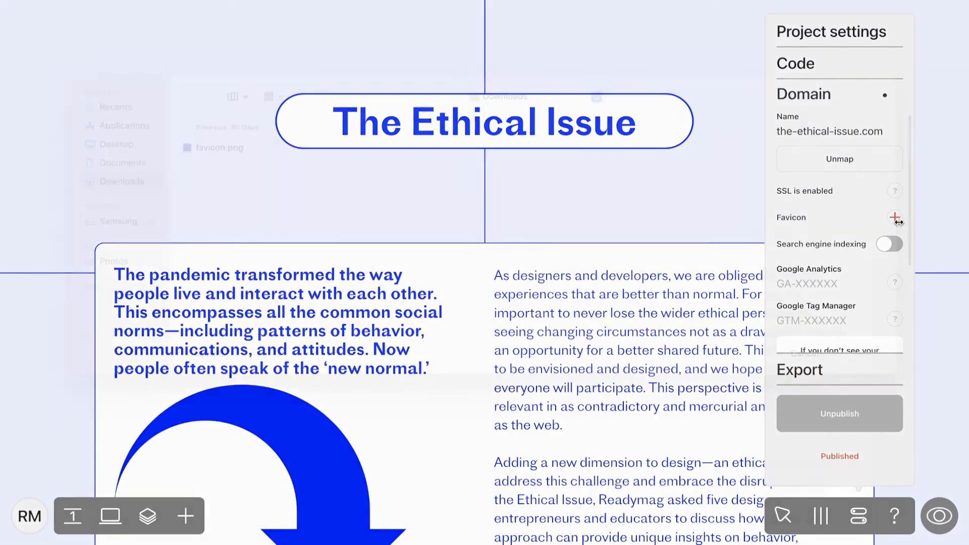
pyautogui.click(894, 218)
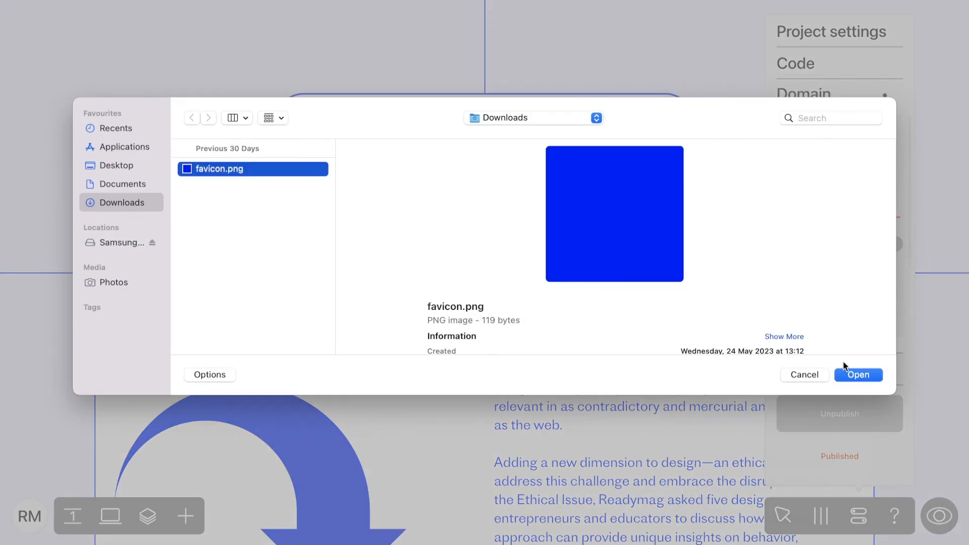
pyautogui.click(858, 375)
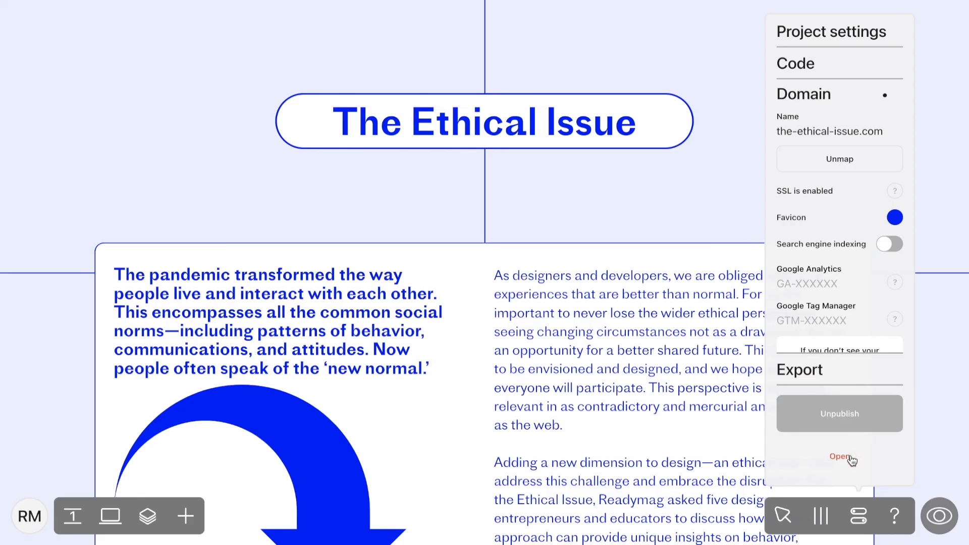
pyautogui.click(839, 457)
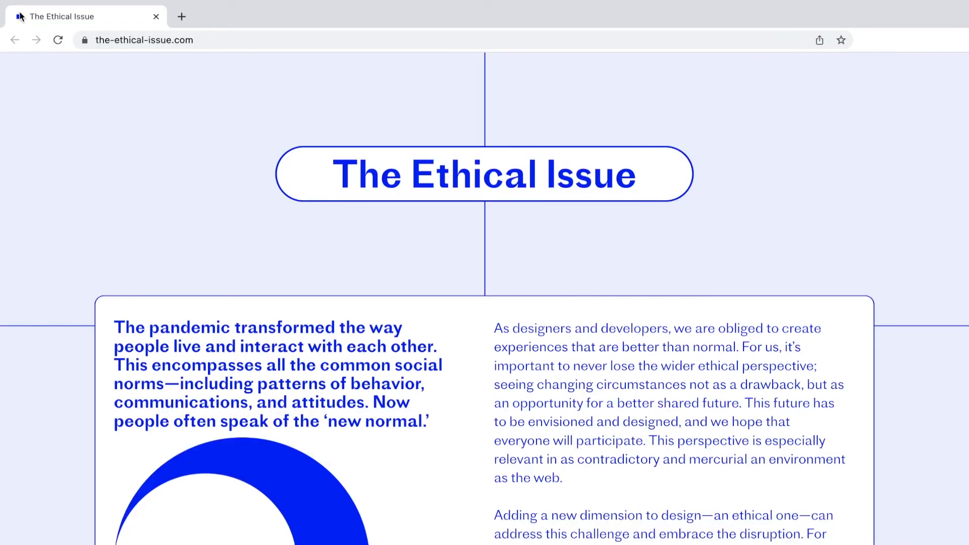